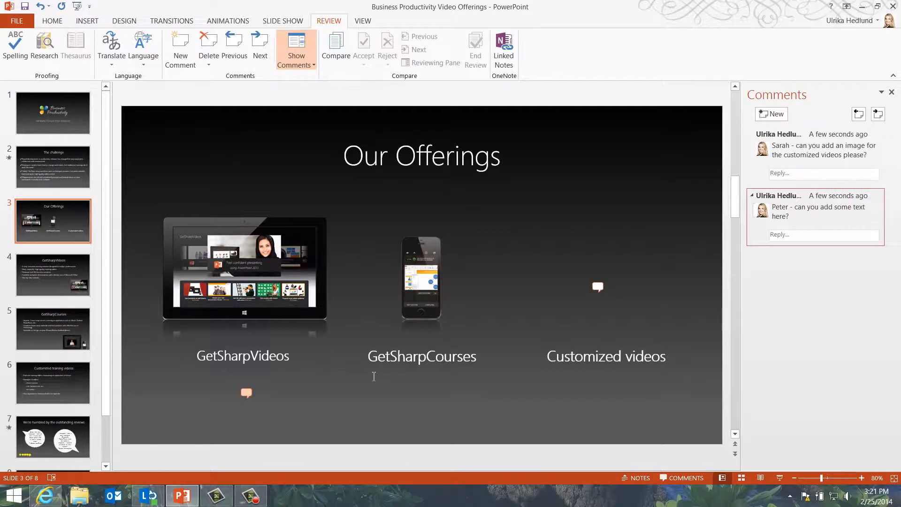
# Save As to OneDrive in a new folder 'Shared customer presentations'
pyautogui.click(17, 21)
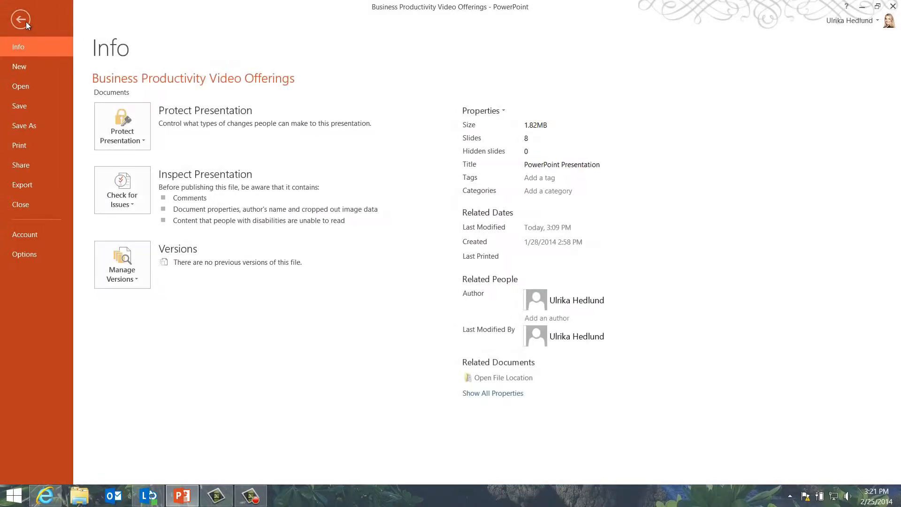
pyautogui.click(24, 125)
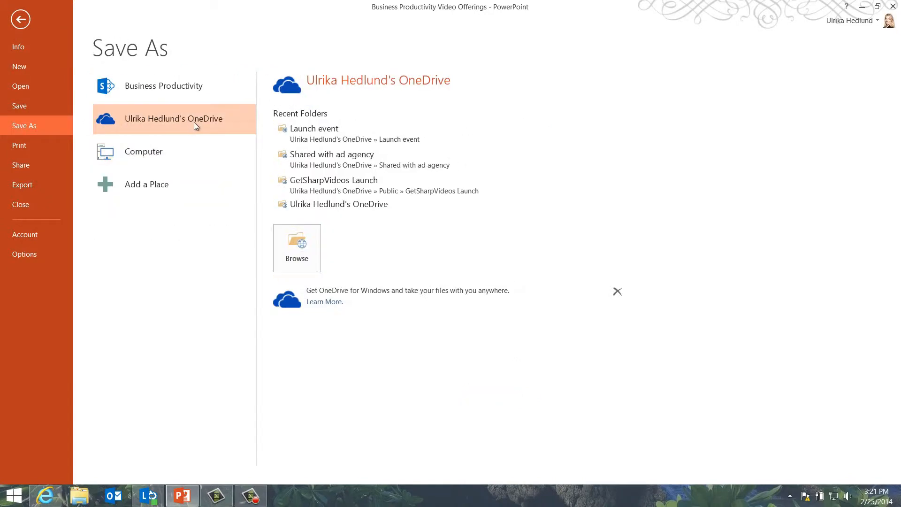
pyautogui.click(187, 82)
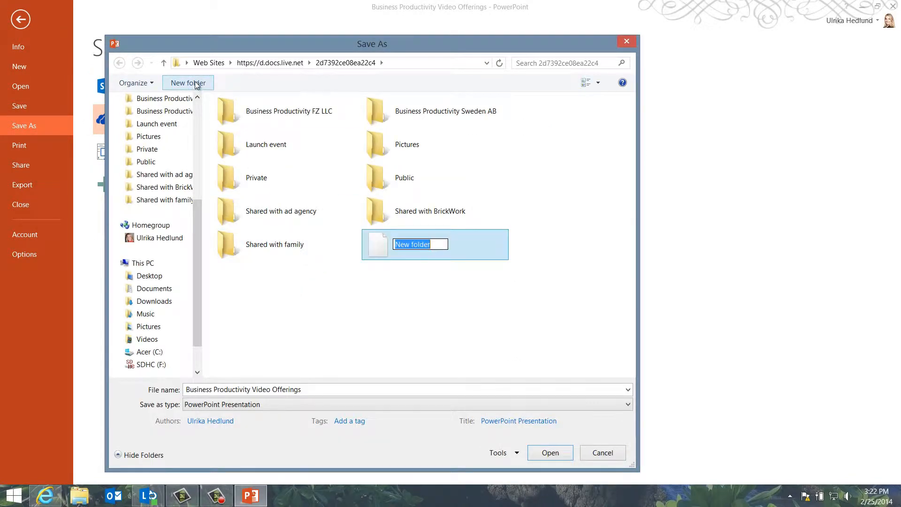
pyautogui.write('Shared customer presentations')
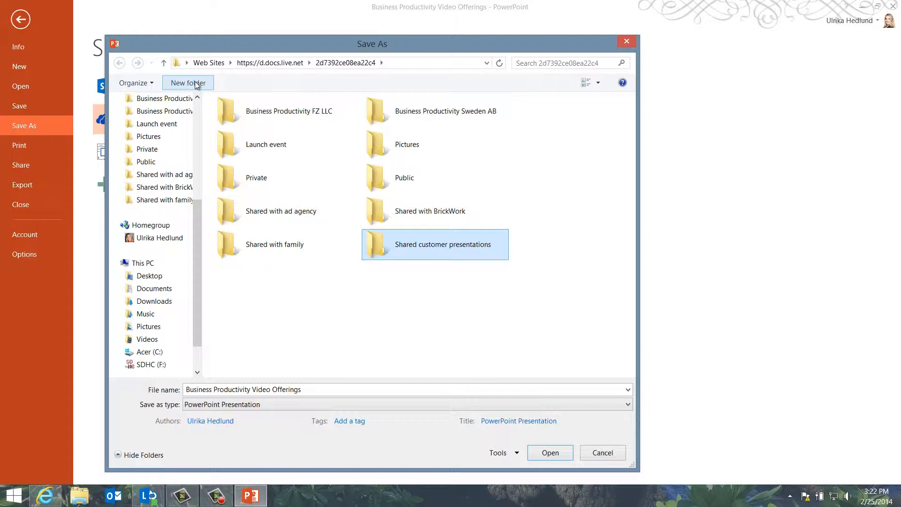
pyautogui.doubleClick(443, 244)
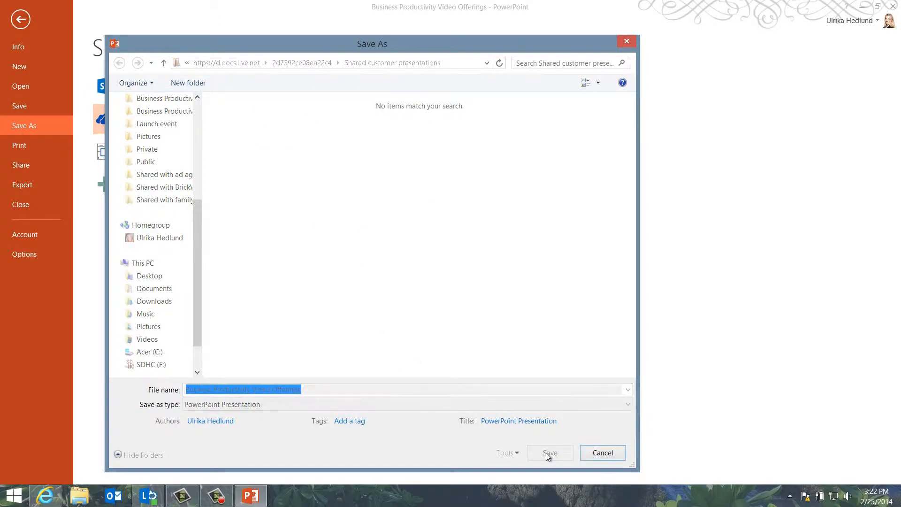
pyautogui.click(602, 452)
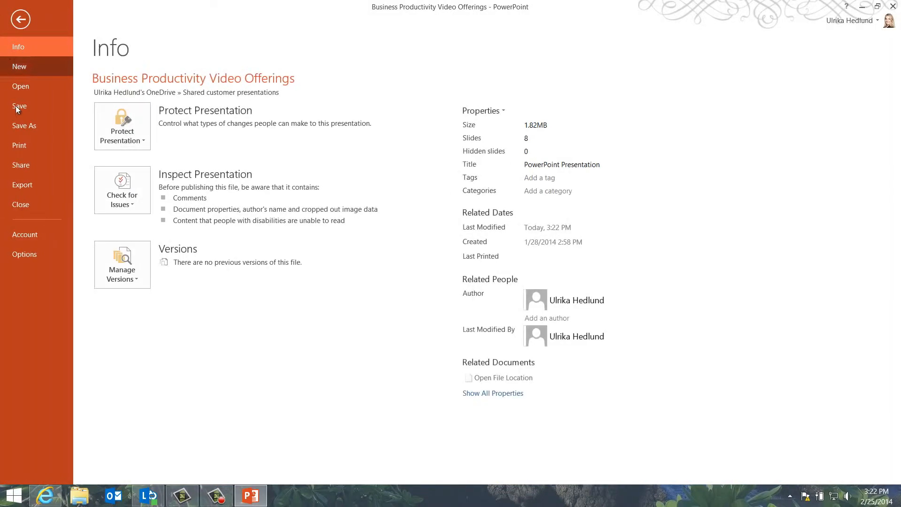
pyautogui.click(21, 165)
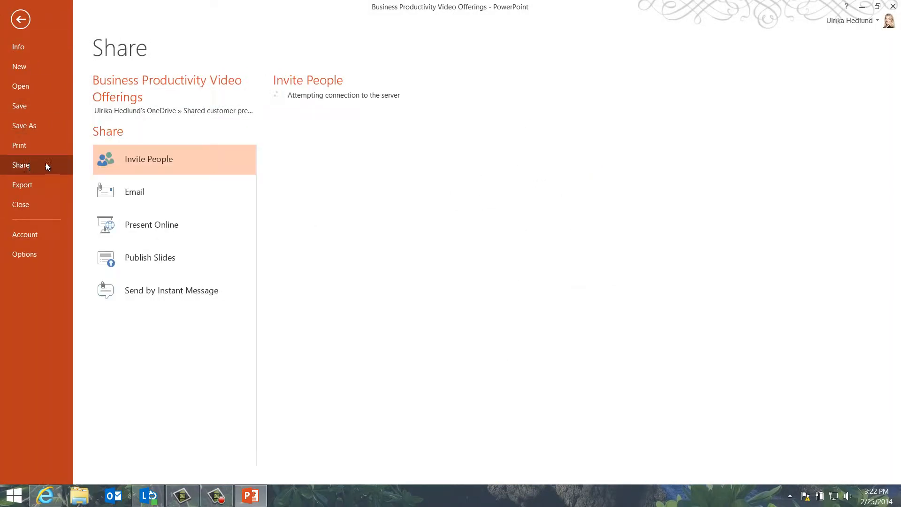
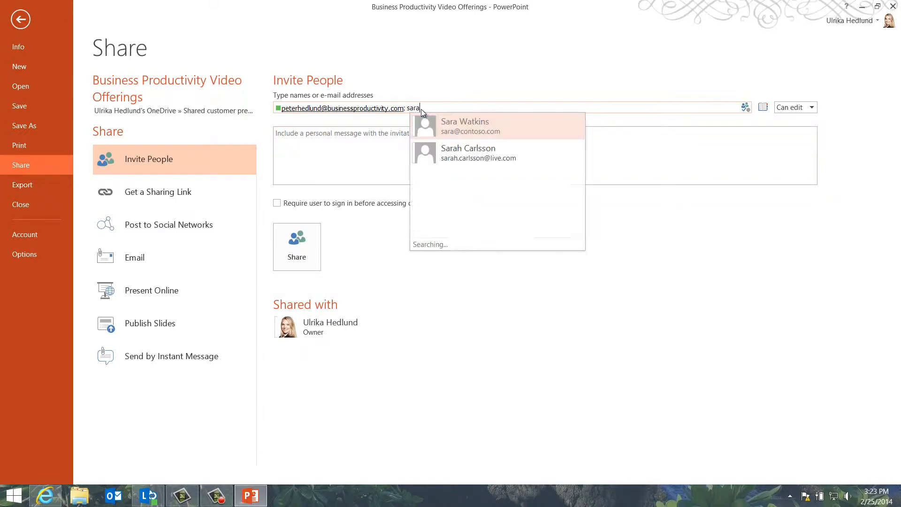
pyautogui.click(468, 153)
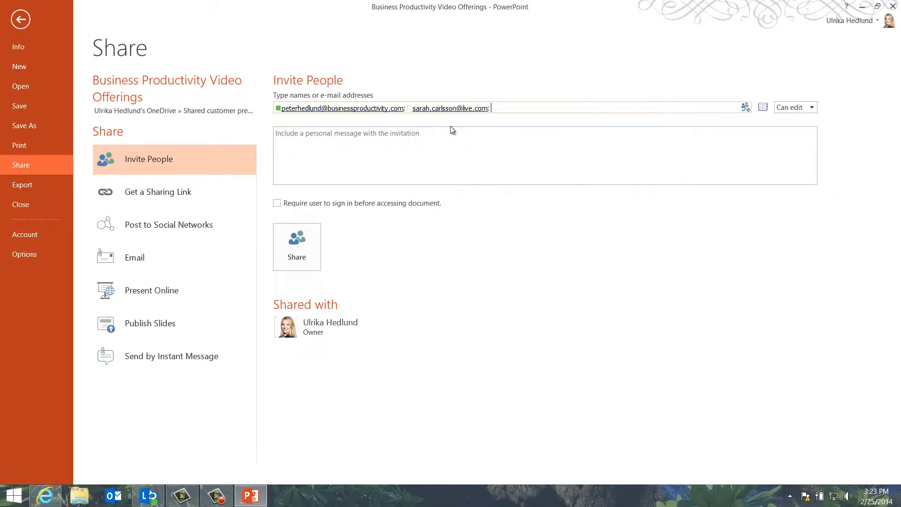
# Add a 'Hi,' message, require sign-in, and send the sharing invitations
pyautogui.write('Hi,')
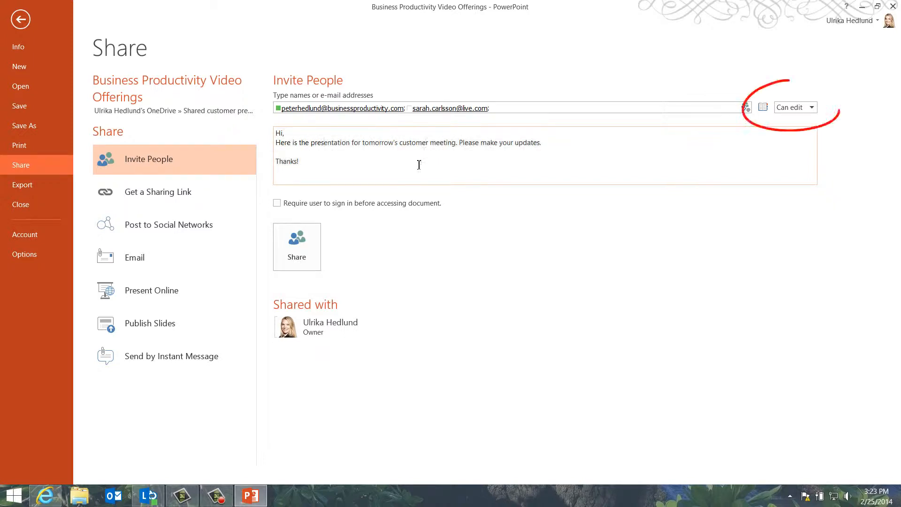
pyautogui.click(277, 202)
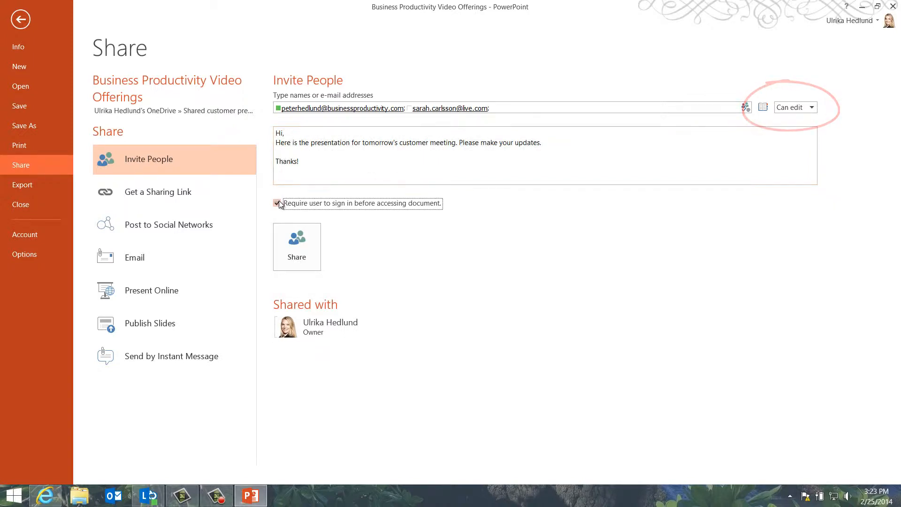
pyautogui.click(297, 246)
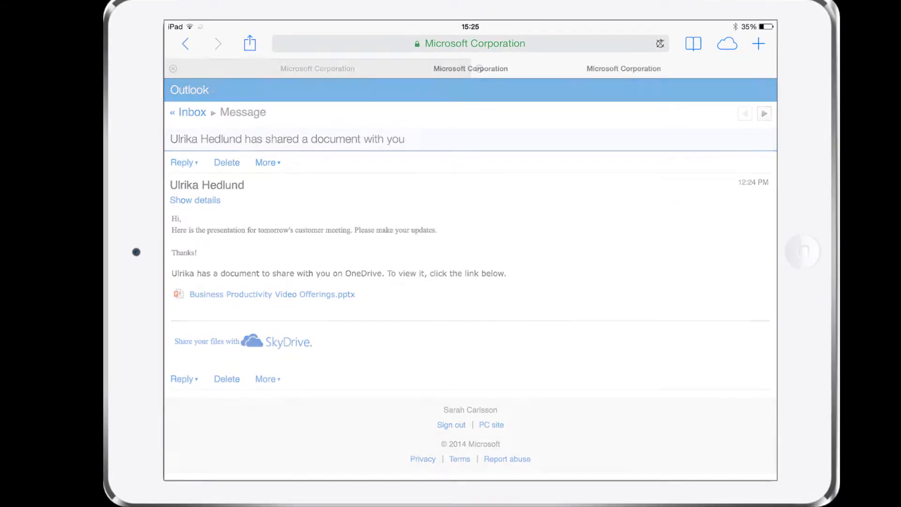
# Open the .pptx link from the email and confirm the account with Continue
pyautogui.click(272, 294)
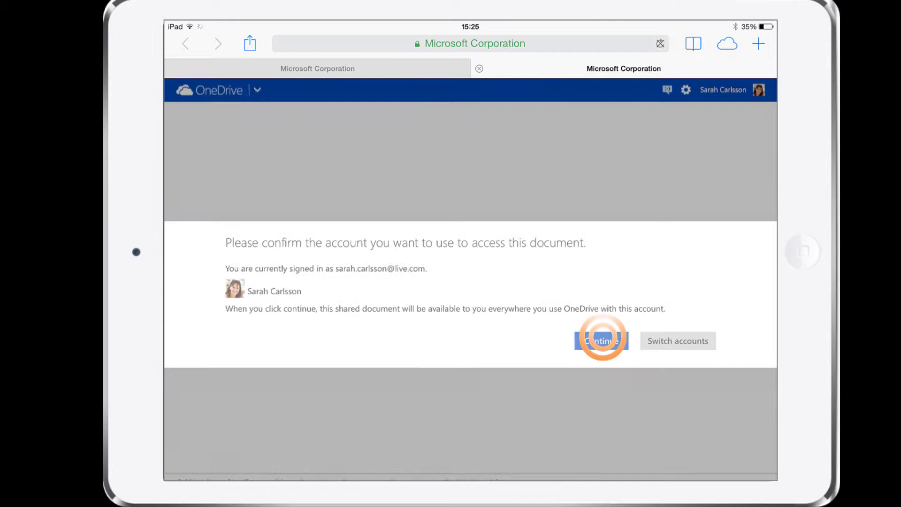
pyautogui.click(601, 341)
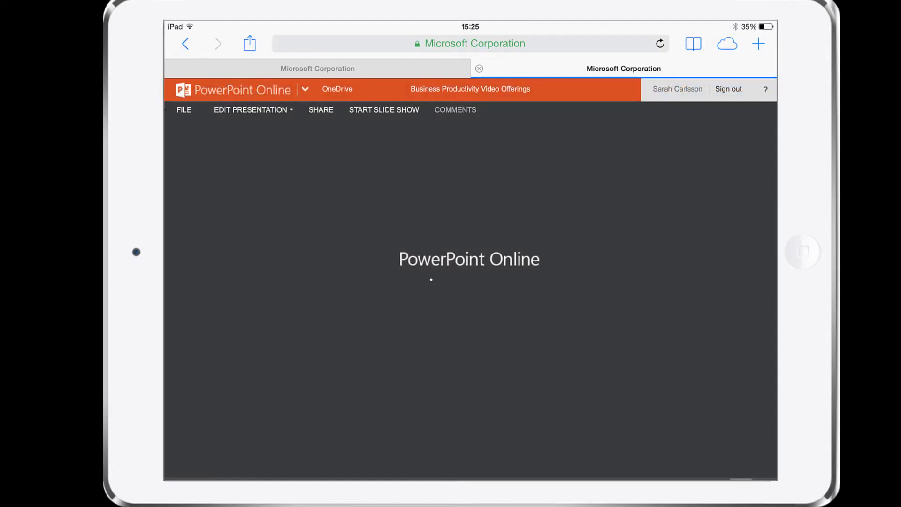